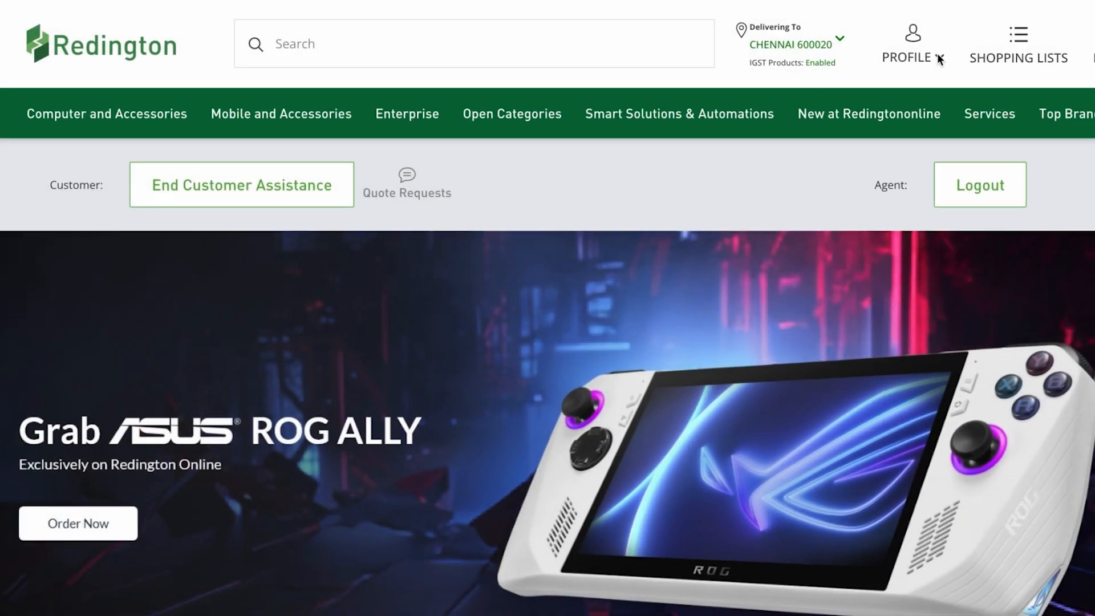
# - Open the one-item cart from the header and begin checkout from the order summary
pyautogui.click(1041, 38)
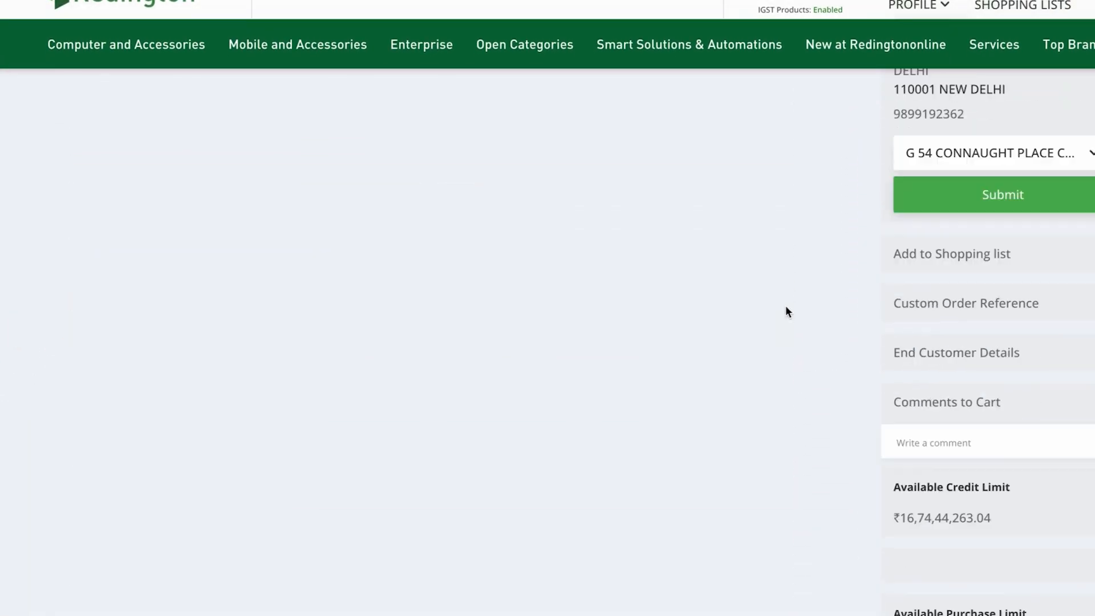
pyautogui.scroll(-3)
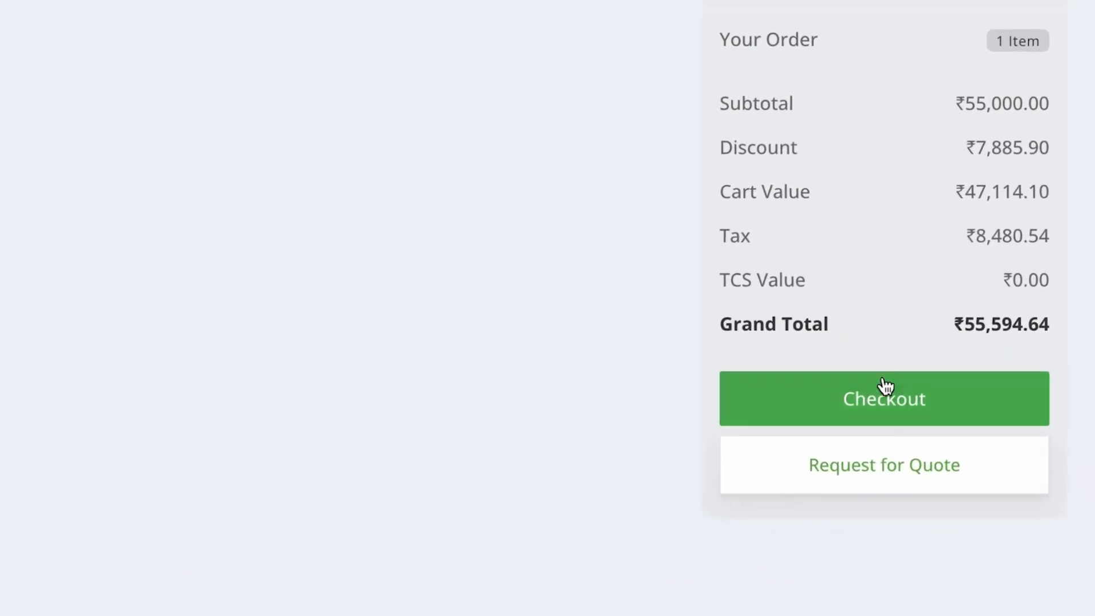
pyautogui.click(883, 398)
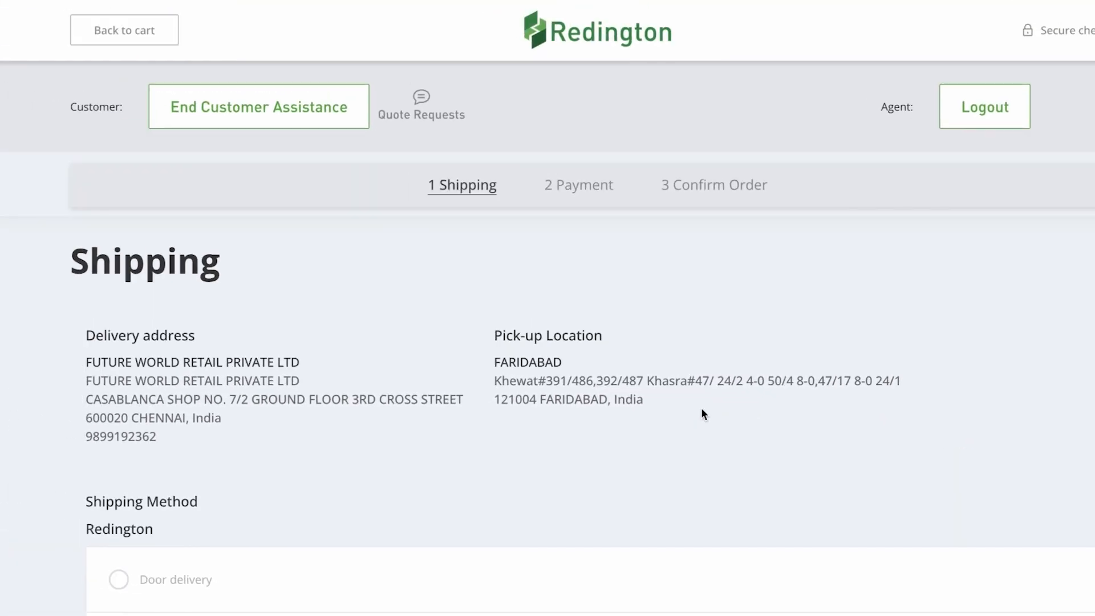
pyautogui.scroll(-3)
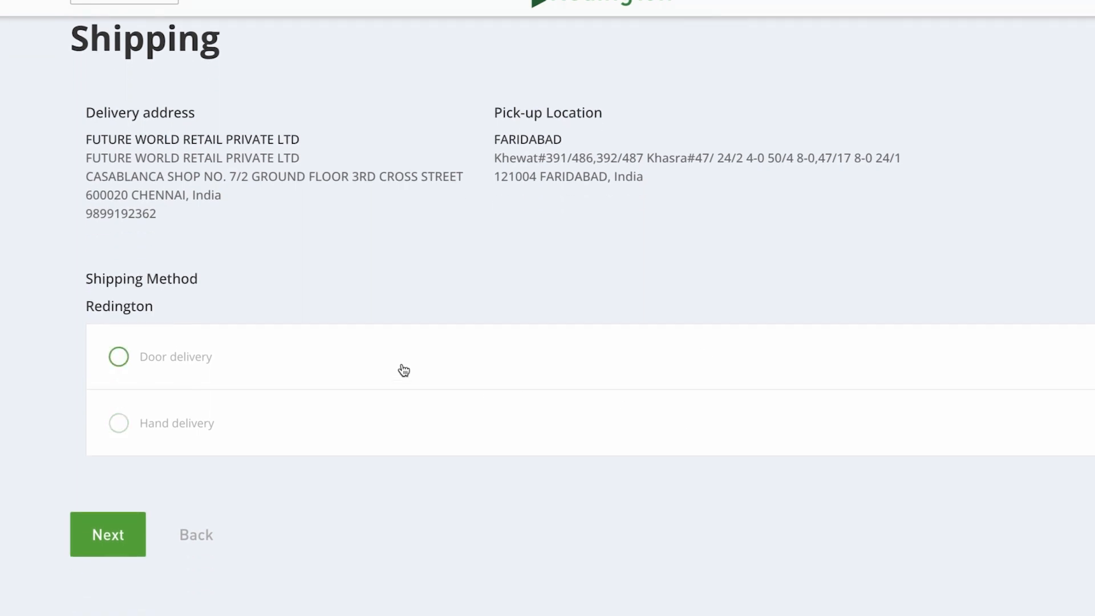
pyautogui.moveTo(162, 362)
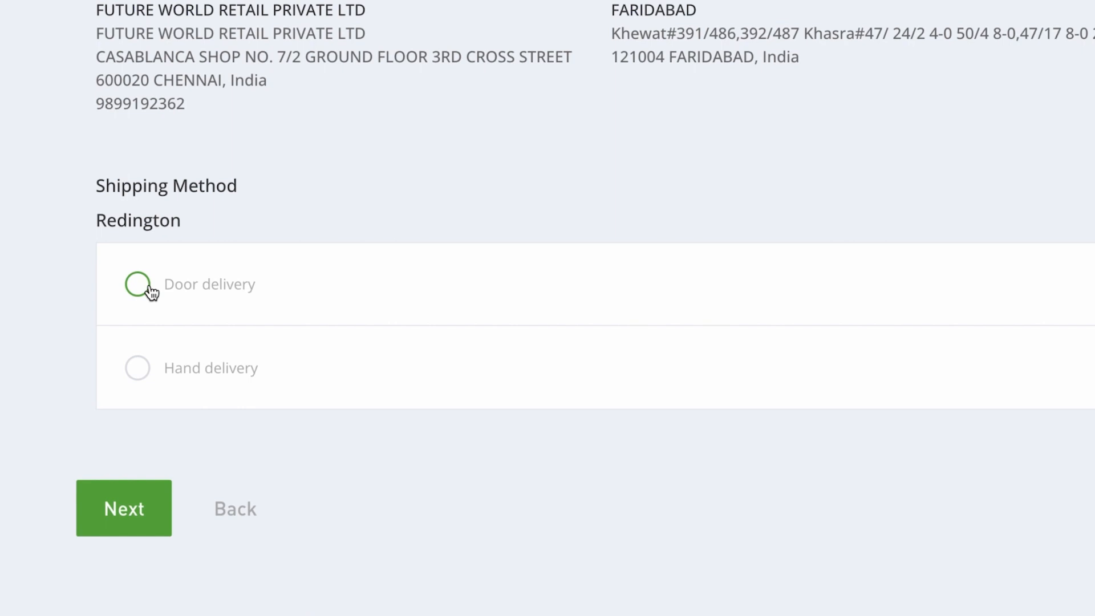
# - Settle on Door delivery (after trying Hand delivery) and continue with Next to payment
pyautogui.click(138, 368)
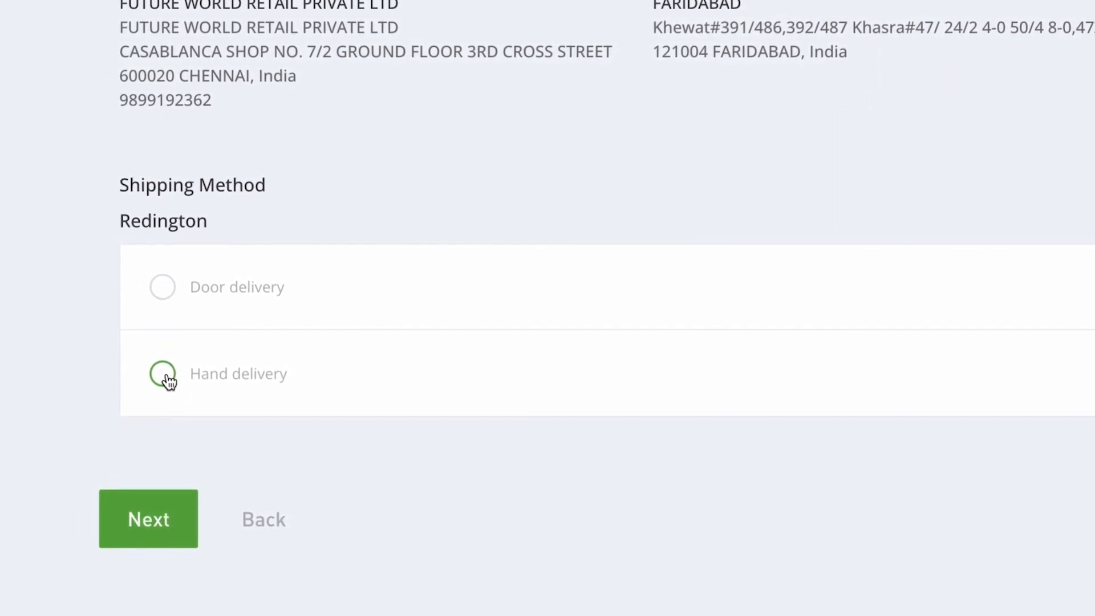
pyautogui.click(162, 286)
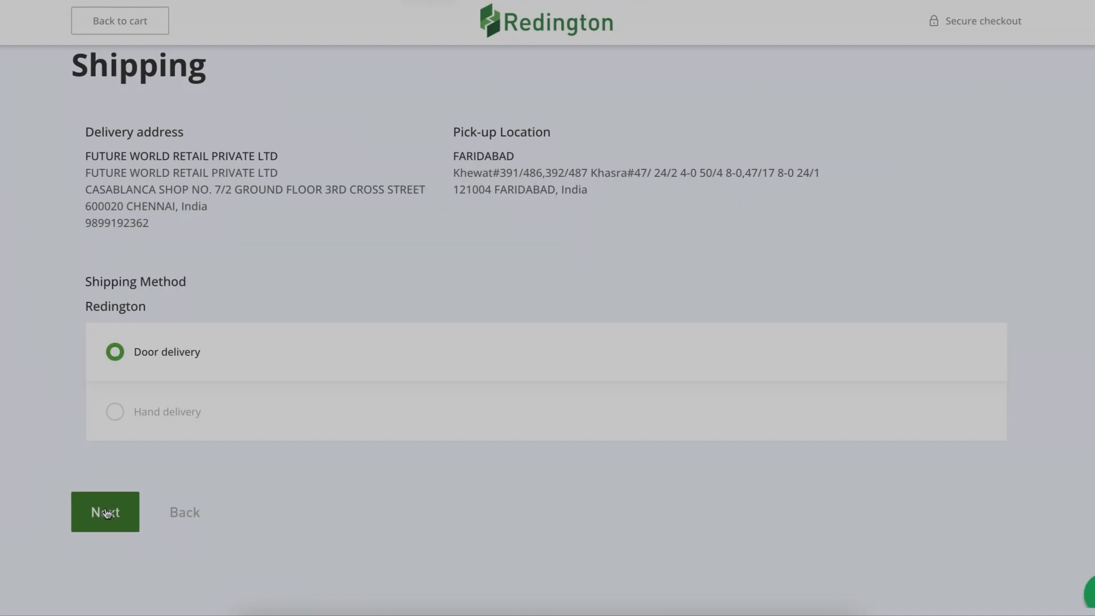
pyautogui.click(105, 511)
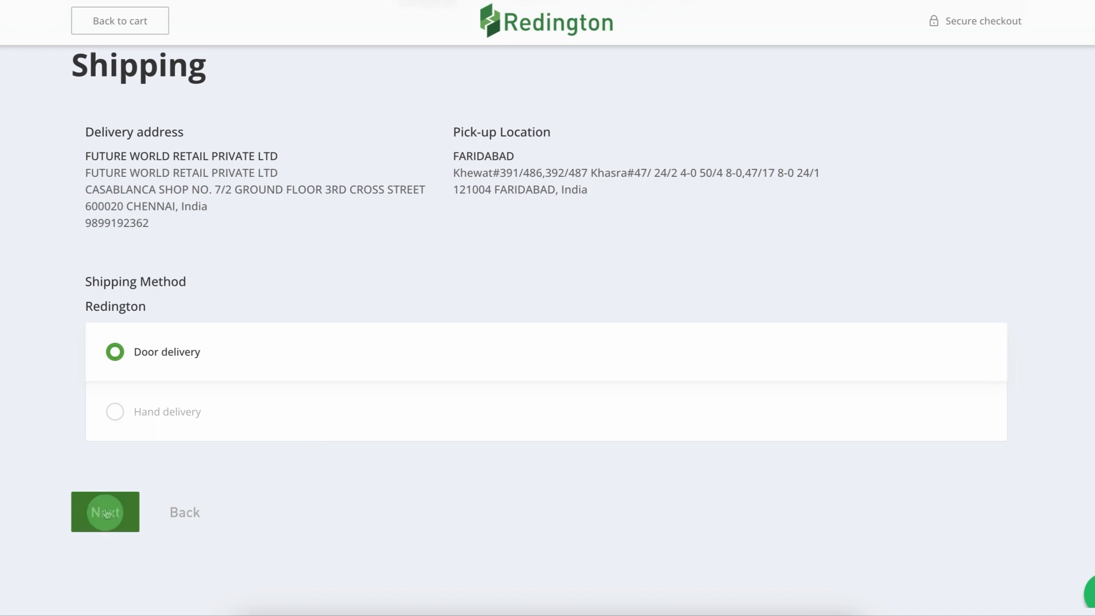